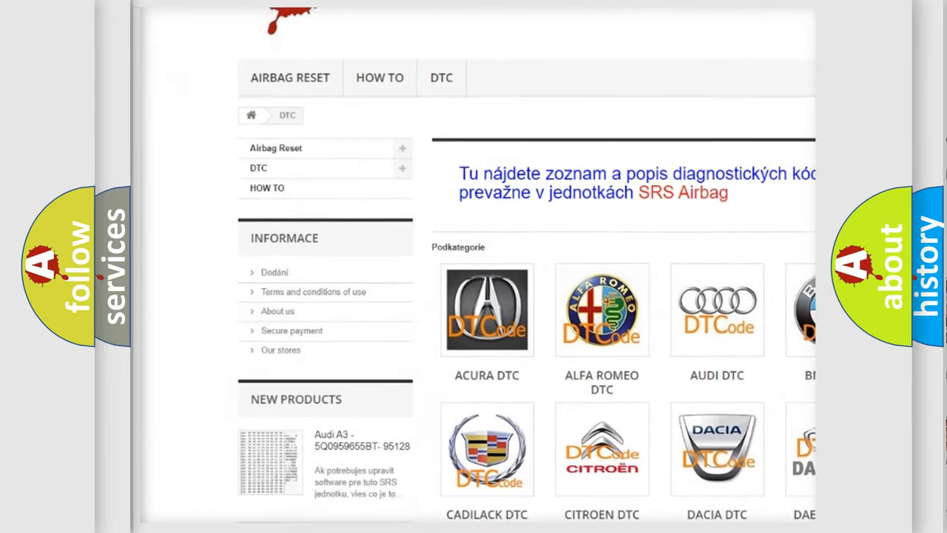
scroll("down", 3)
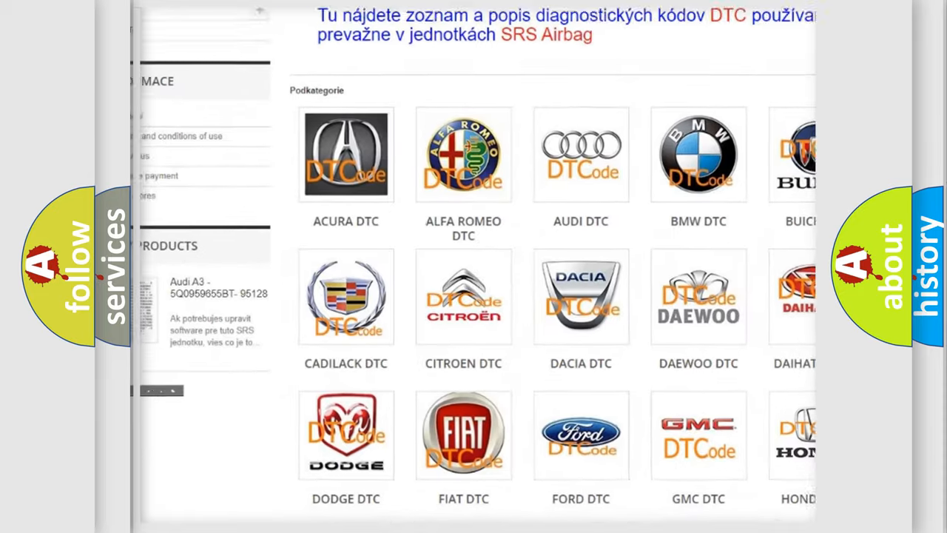
scroll("down", 3)
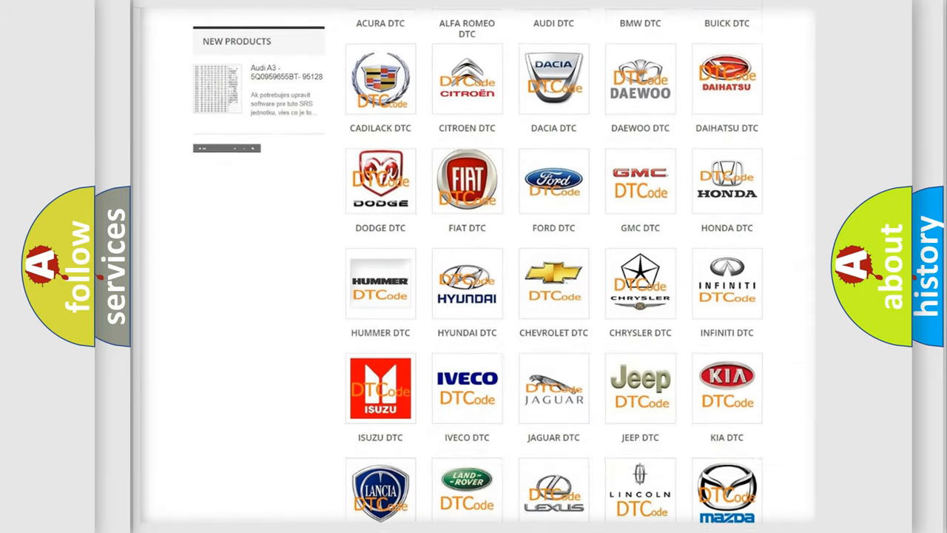
scroll("down", 3)
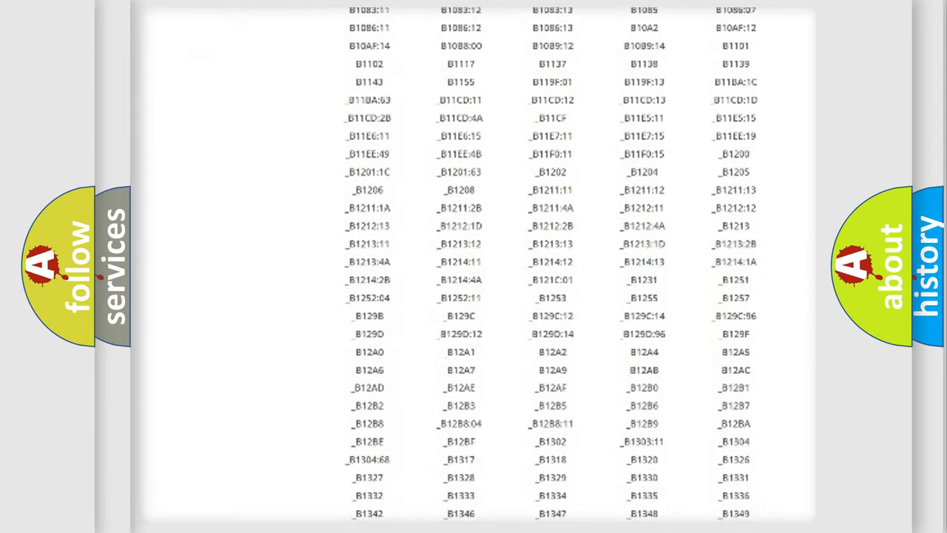
scroll("down", 3)
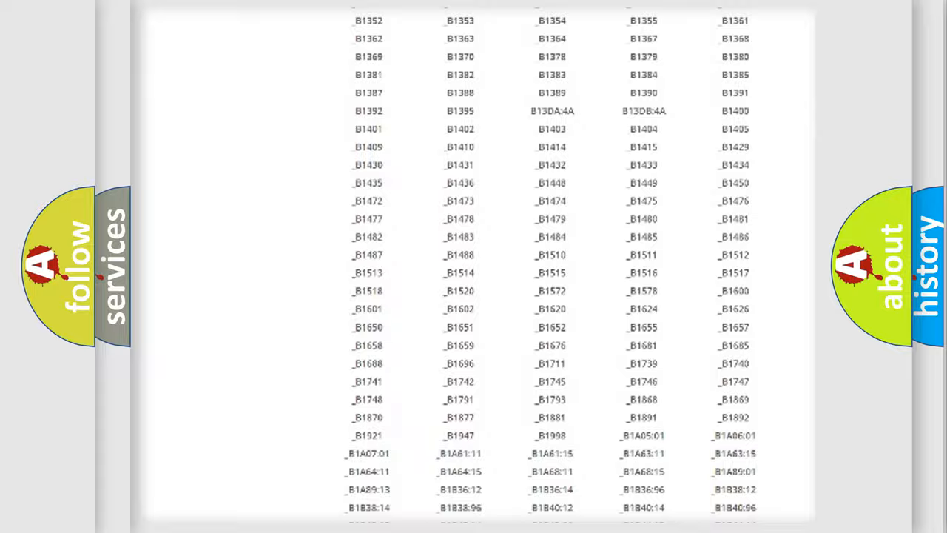